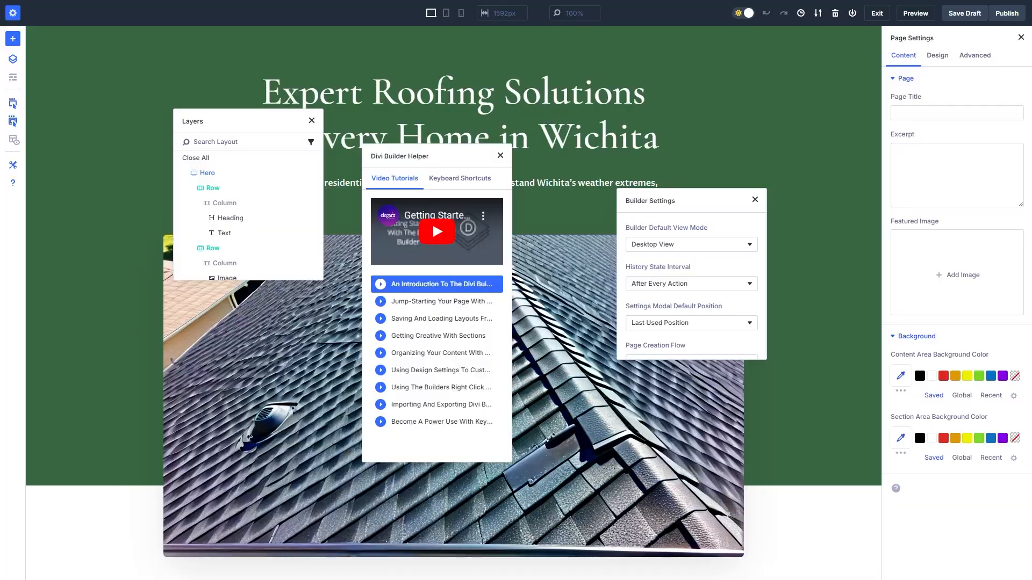
mouse_move(765, 358)
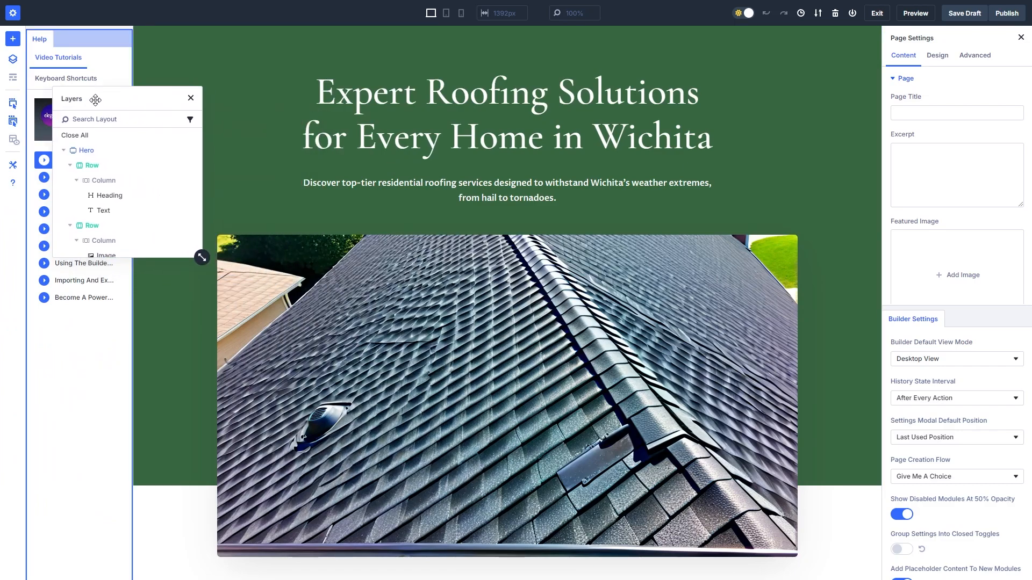
- Dock the floating Layers panel beside the canvas
left_click(70, 39)
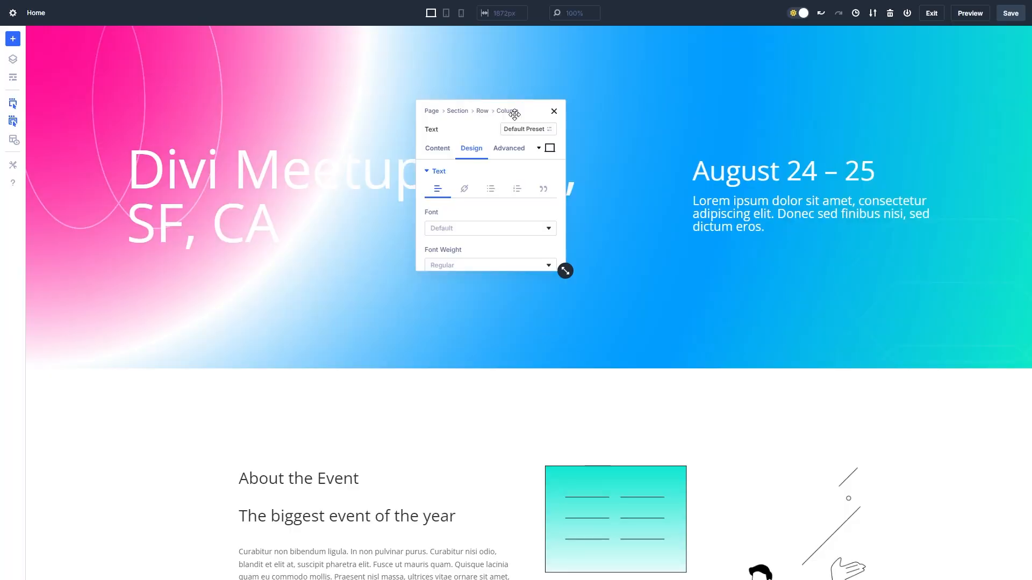
- Dock the Text module's Design settings at the left edge and show the Layers panel opposite
left_click_drag(508, 111, 491, 114)
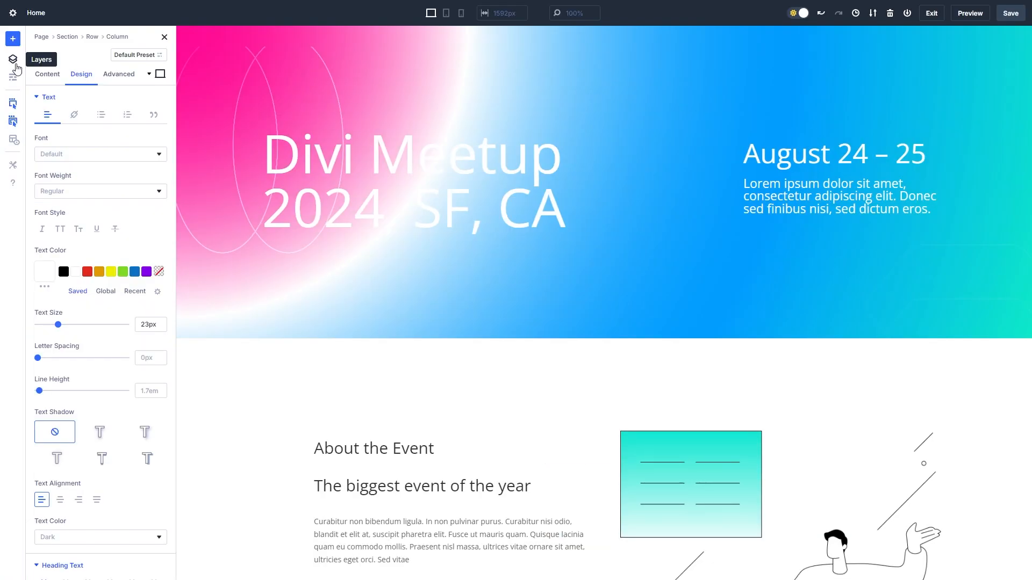
left_click(13, 59)
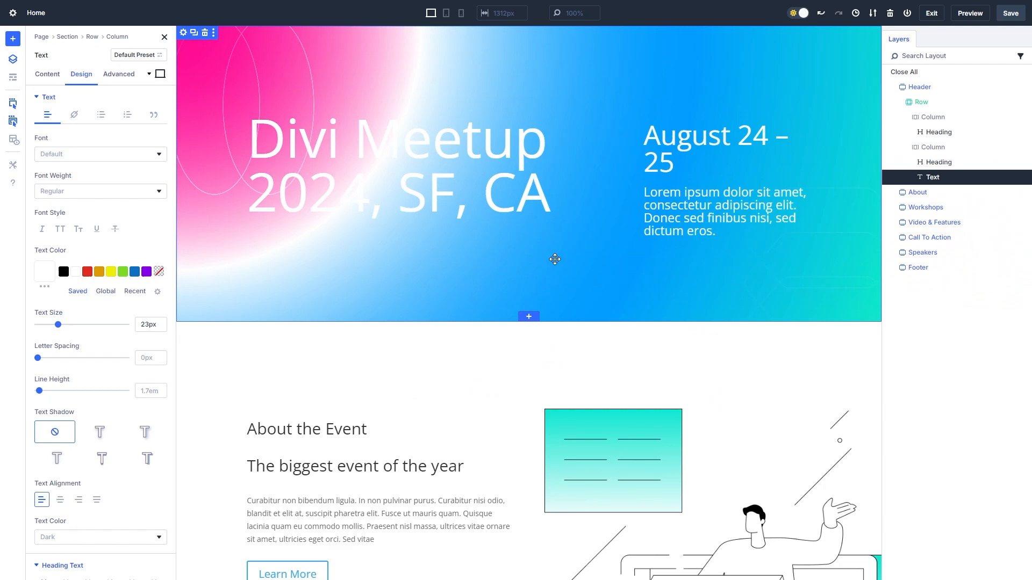
- Dock Help as a tab beside Layers and flip between the two tabs
left_click(13, 183)
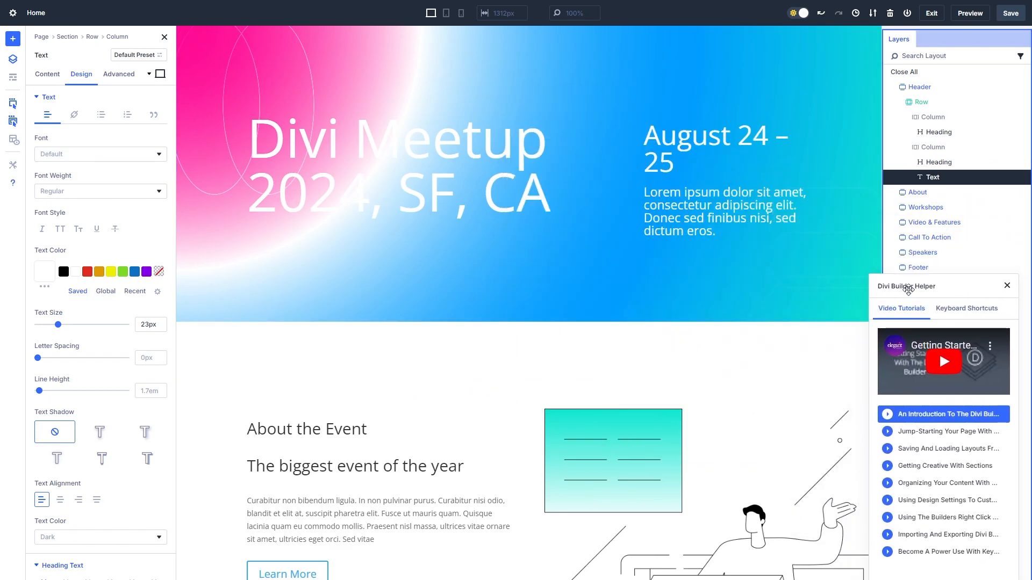
left_click(928, 38)
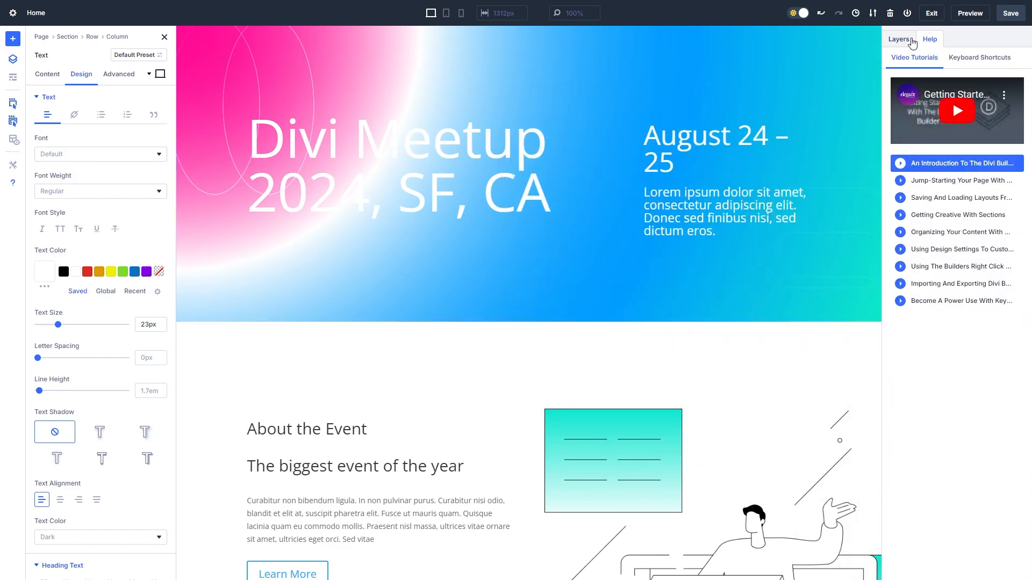
left_click(898, 38)
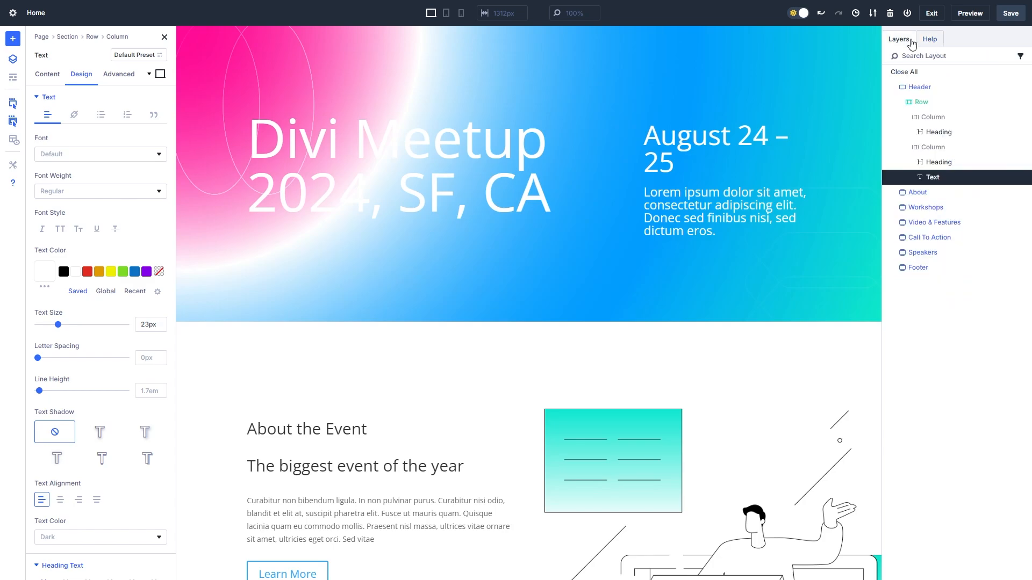
left_click(928, 38)
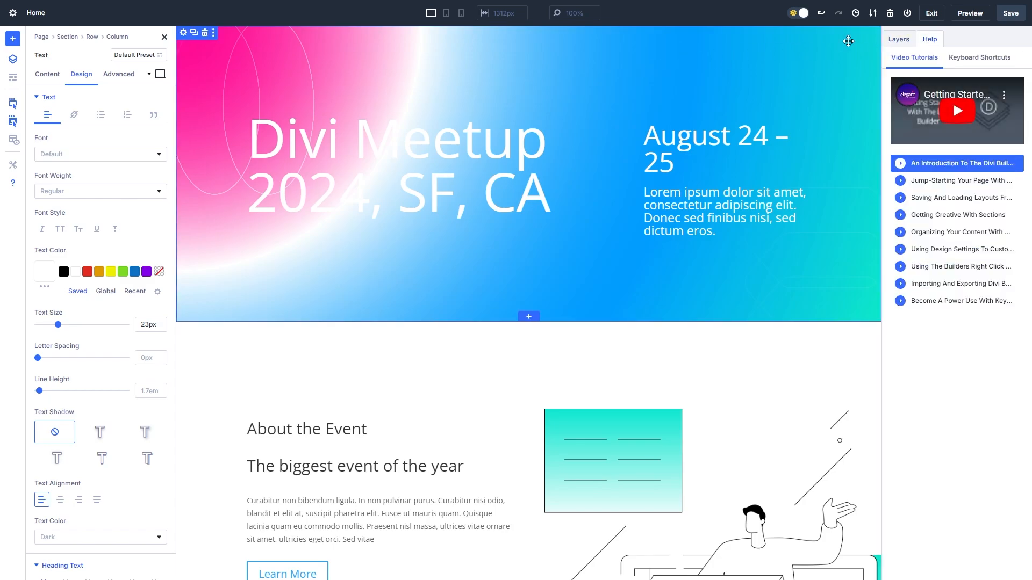
- Show the History panel of edits over the canvas
left_click(856, 13)
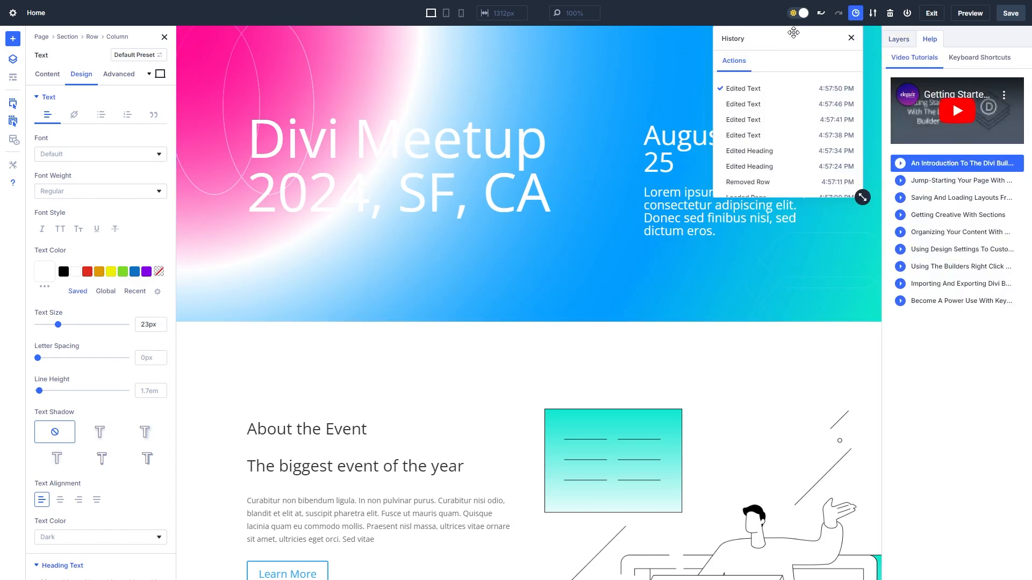
- Drag the History panel off the page preview so the Help tutorials show
left_click_drag(793, 32, 145, 322)
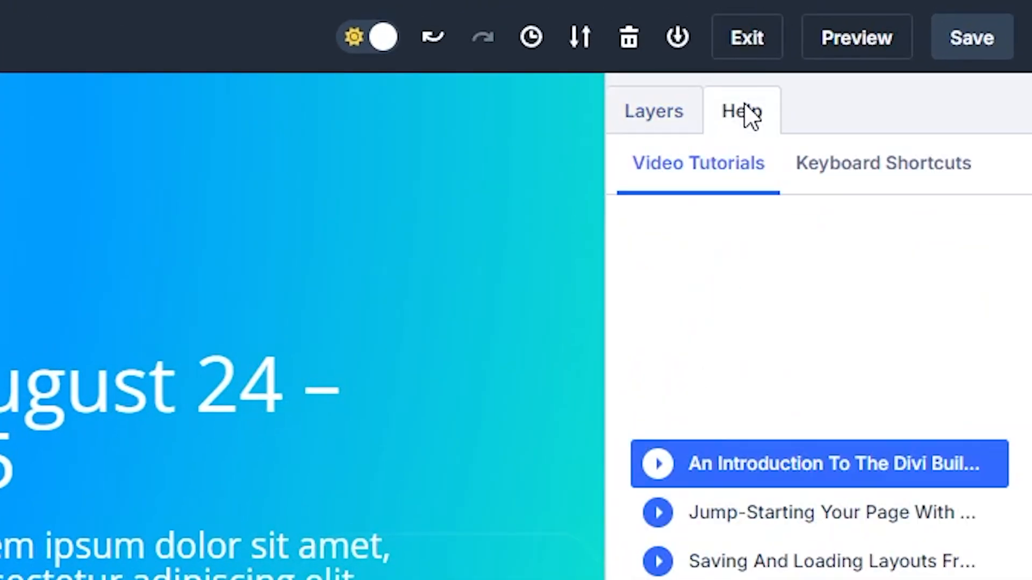
- From the Layers tab, bring up the header Row's settings with its two columns
left_click(652, 110)
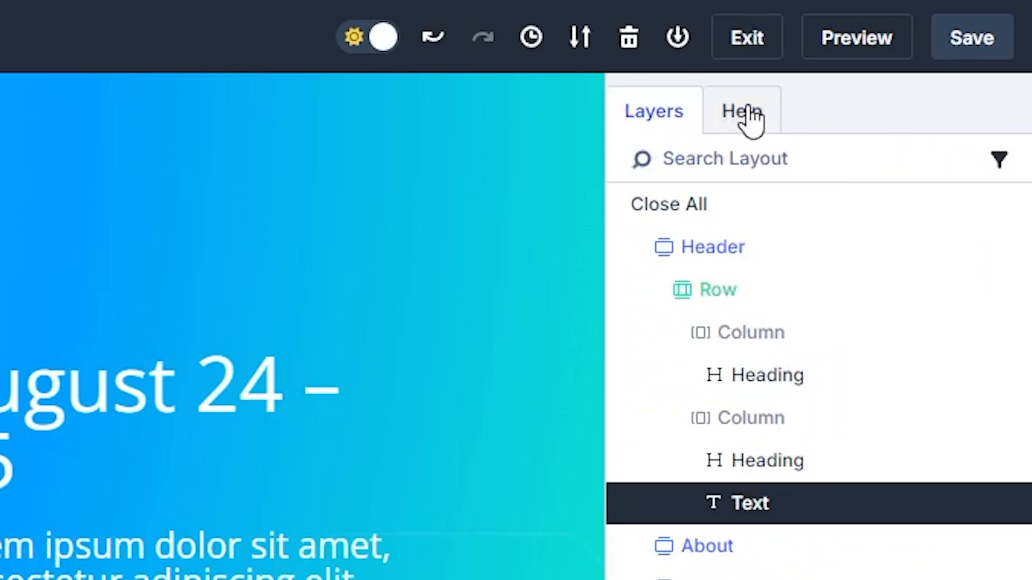
left_click(740, 111)
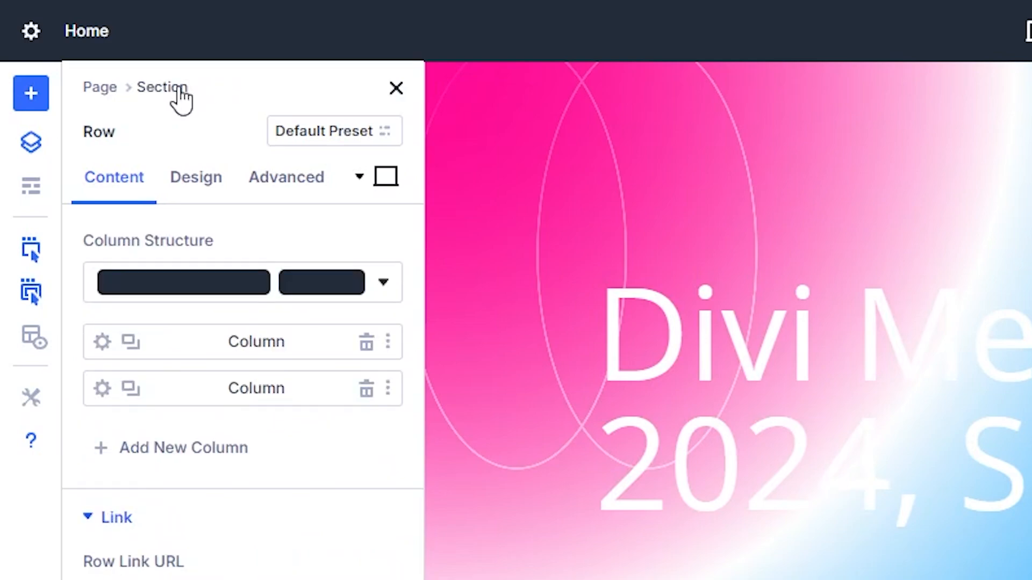
- Select the parent Section in the breadcrumb to show its settings
left_click(30, 31)
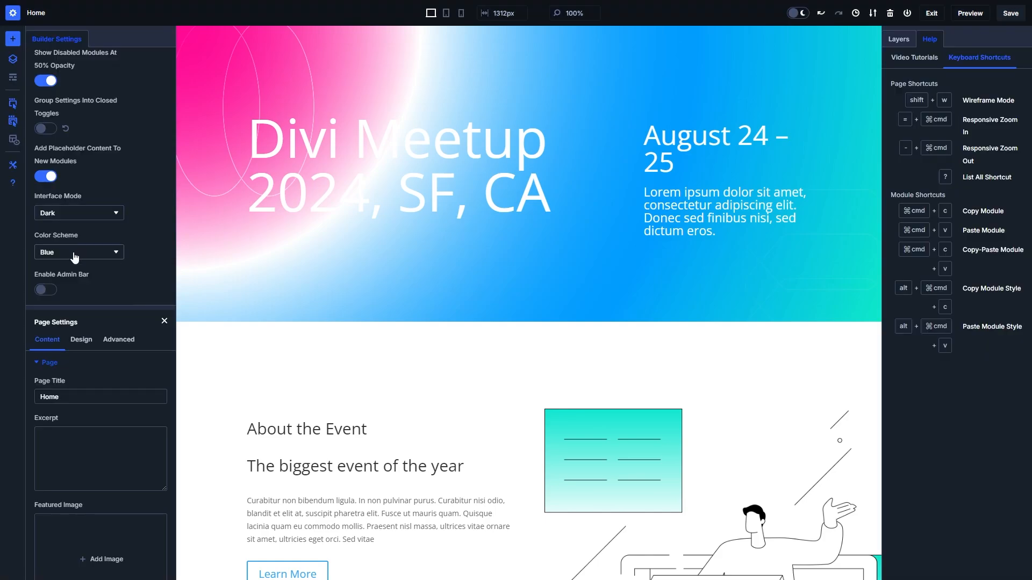
- Set the Builder Settings colour scheme to Green, then to Red
left_click(79, 252)
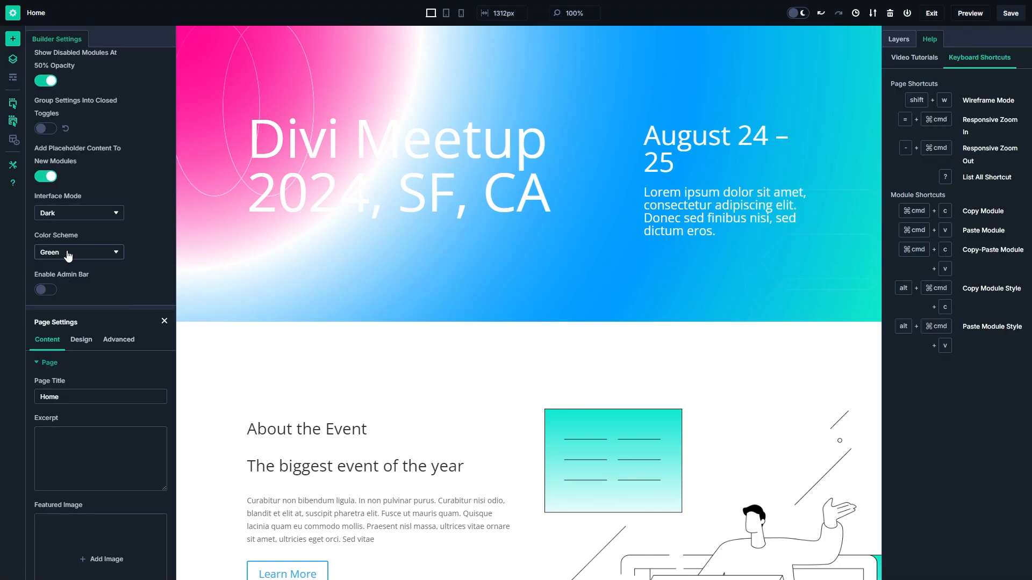
left_click(79, 252)
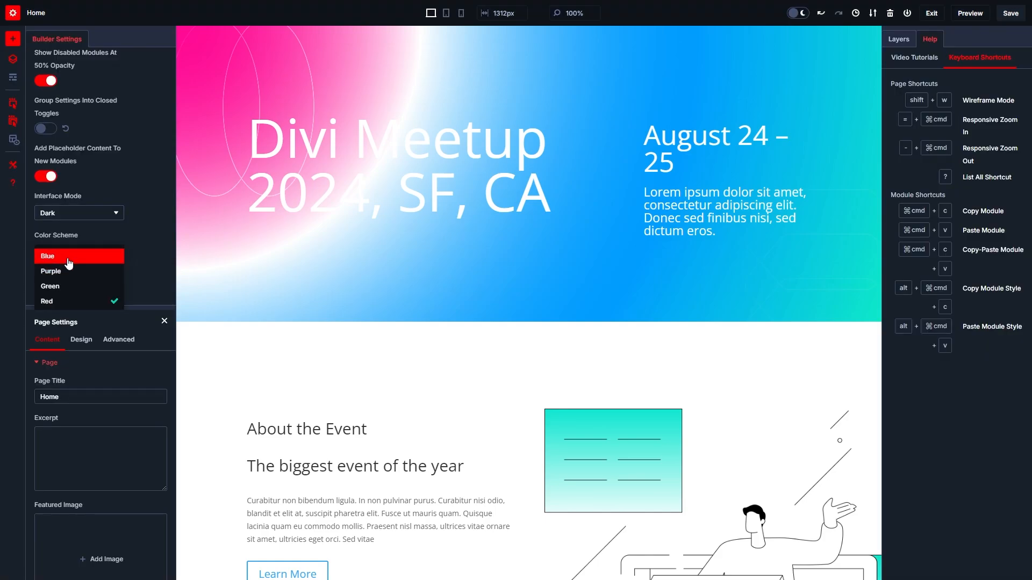